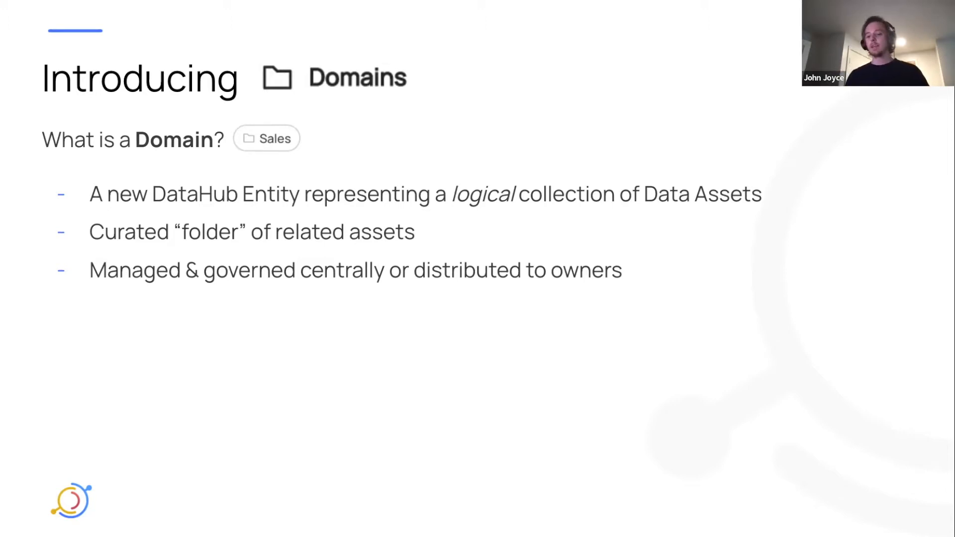
Advance the running presentation to the next slide.
key(right)
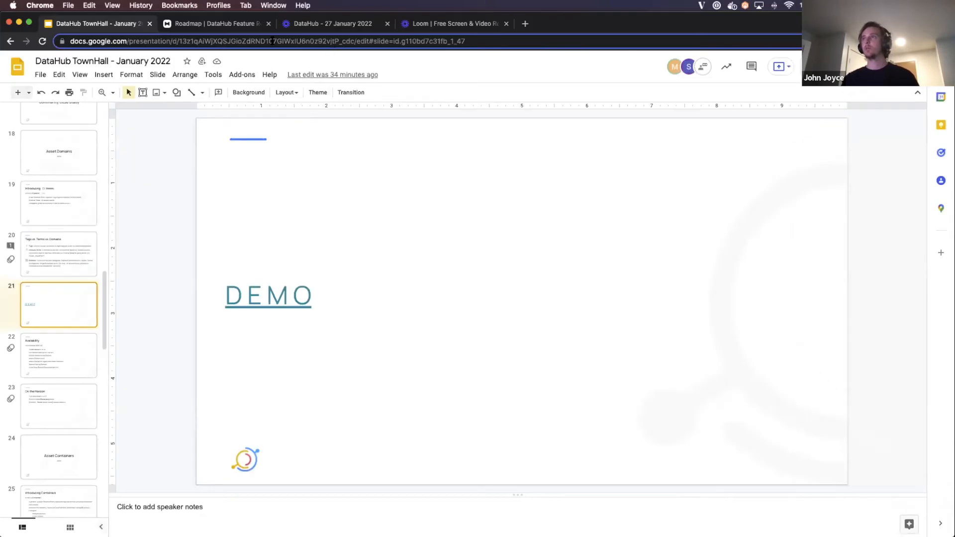
Switch to the DataHub demo and show the Domains list: Sales, Marketing, Data Platform Engineering.
click(330, 23)
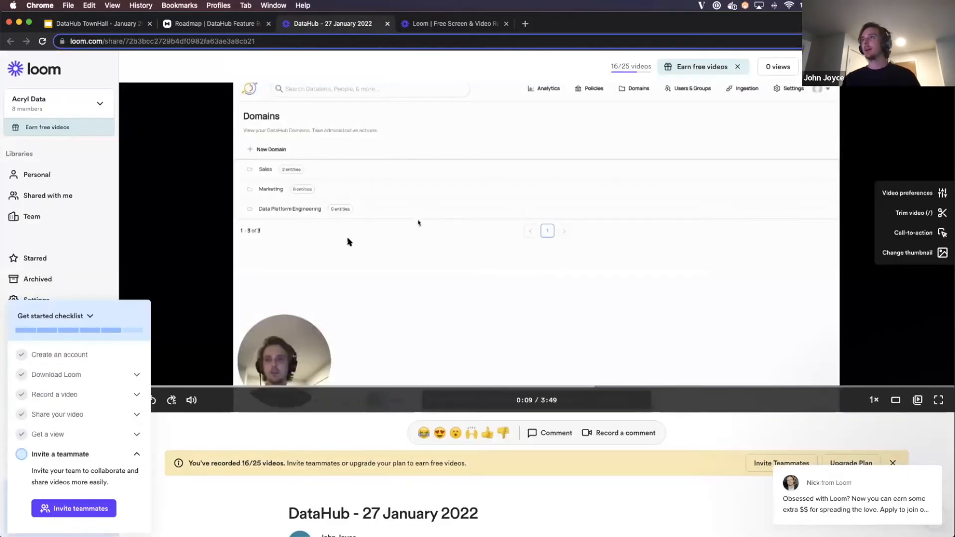
mouse_move(533, 341)
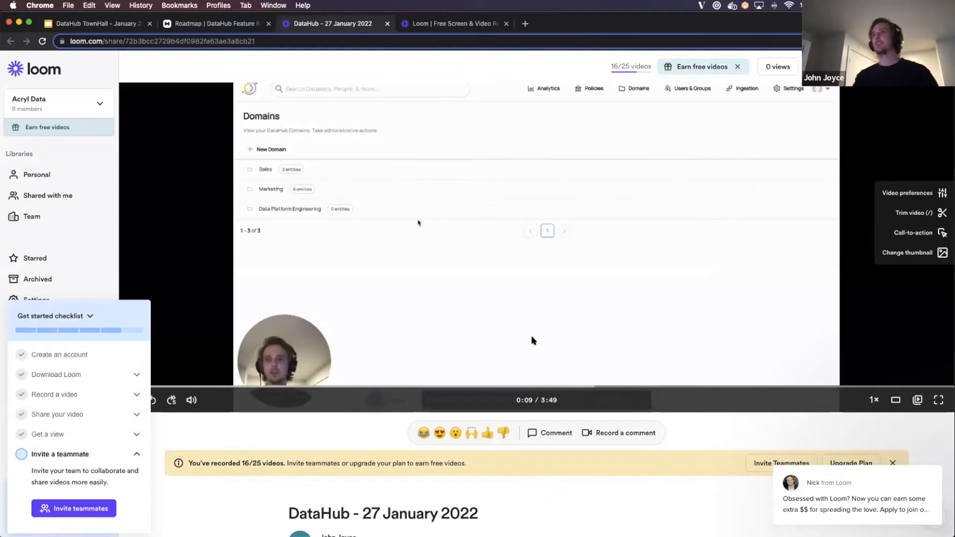
mouse_move(938, 401)
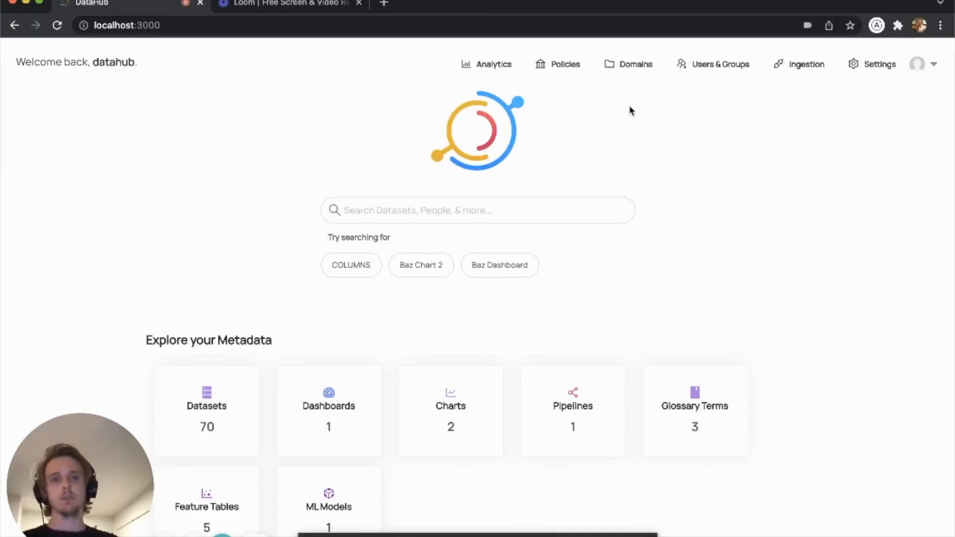
mouse_move(635, 77)
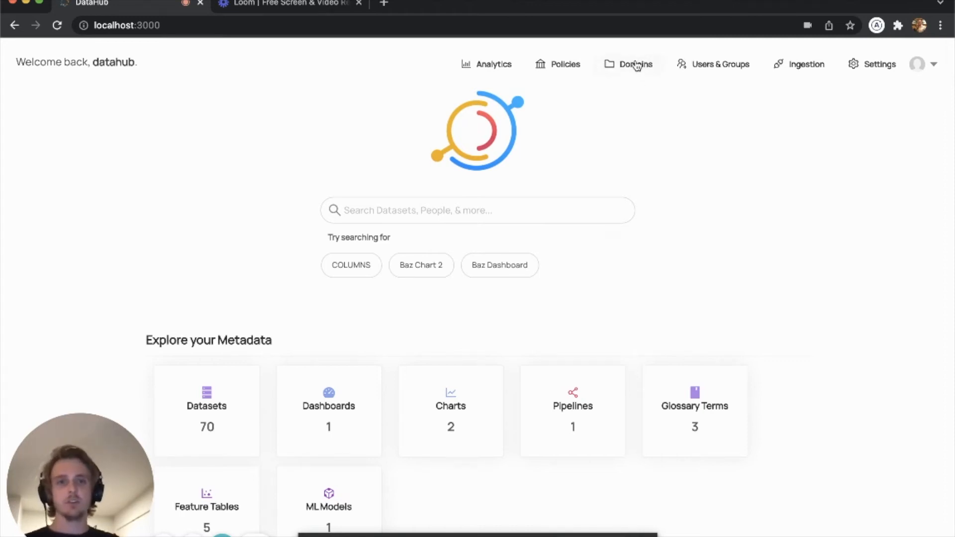
click(634, 64)
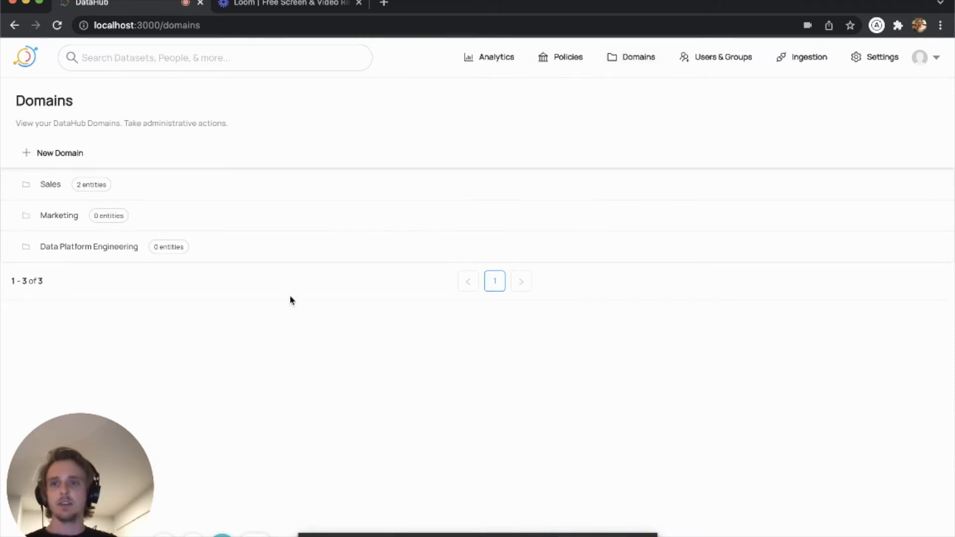
mouse_move(384, 327)
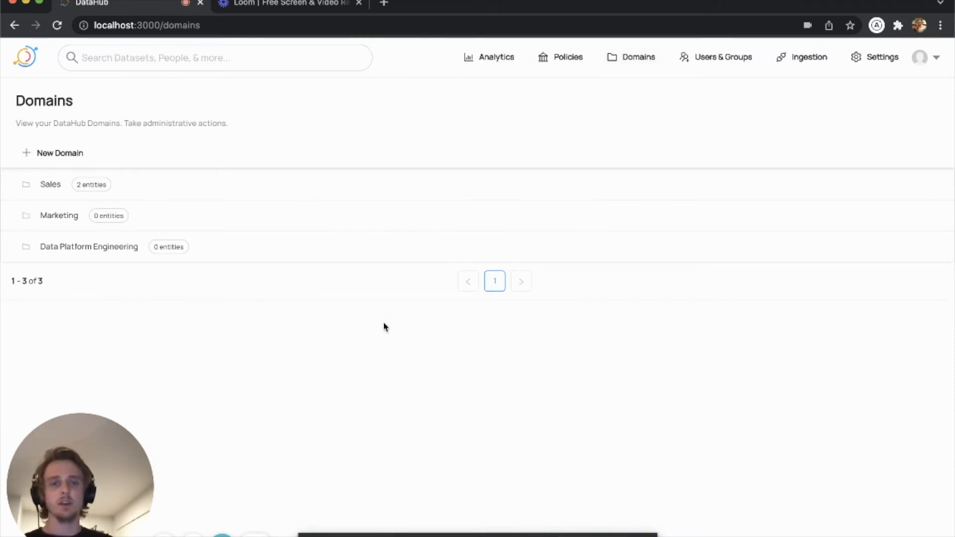
mouse_move(482, 292)
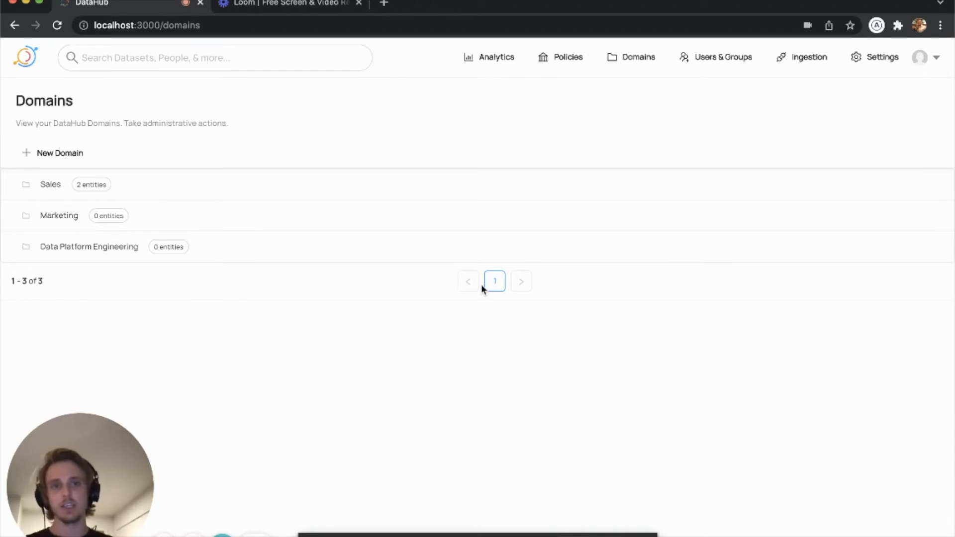
mouse_move(56, 211)
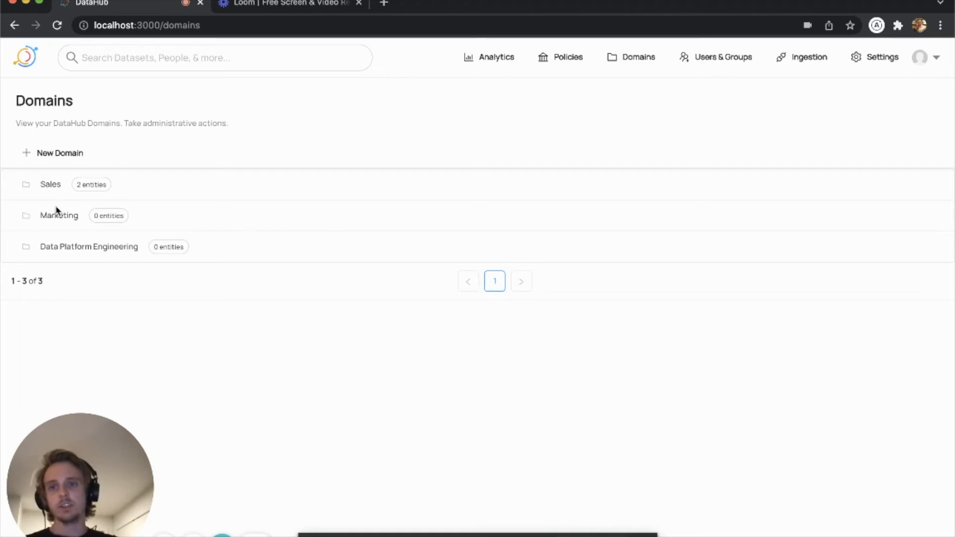
mouse_move(50, 193)
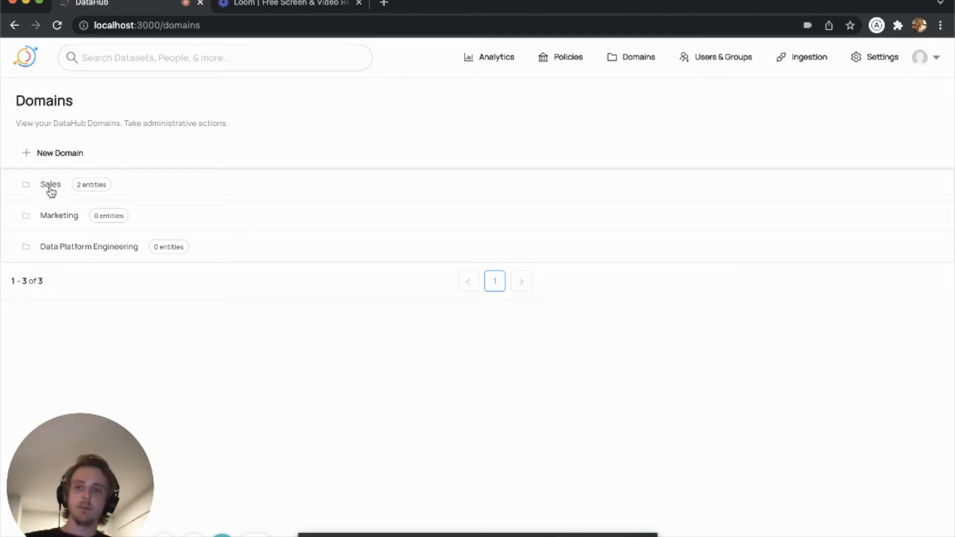
mouse_move(67, 226)
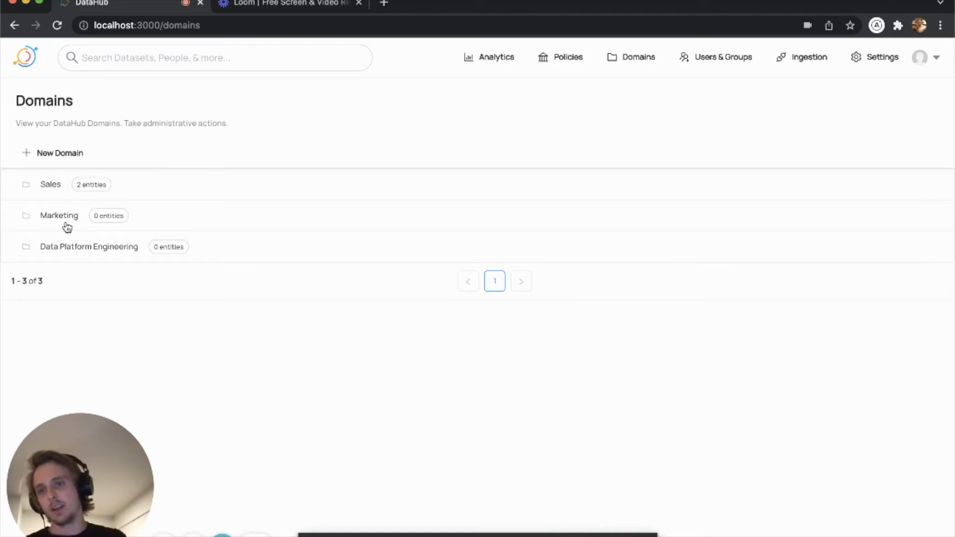
mouse_move(68, 256)
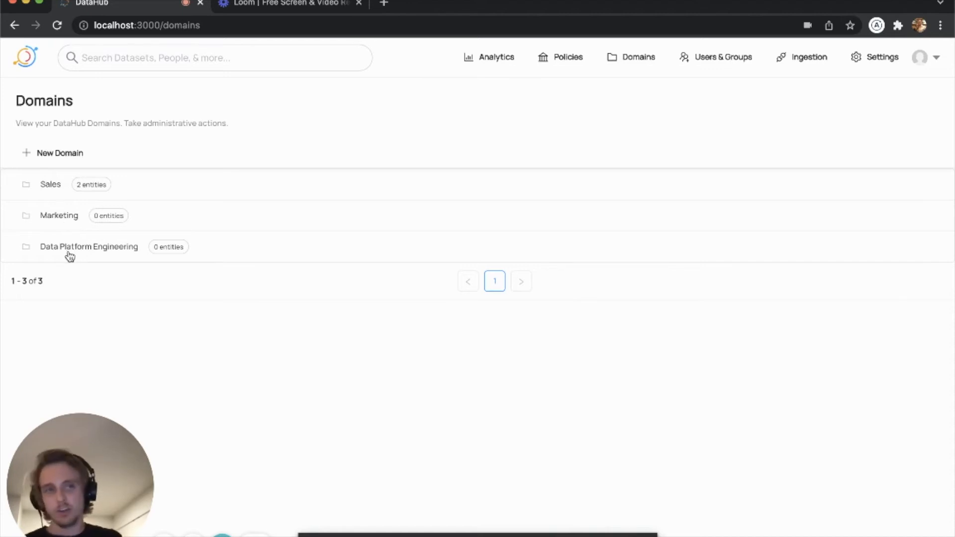
Create domain 'Product Engineering' with description 'The product engineering team's domain'.
click(59, 153)
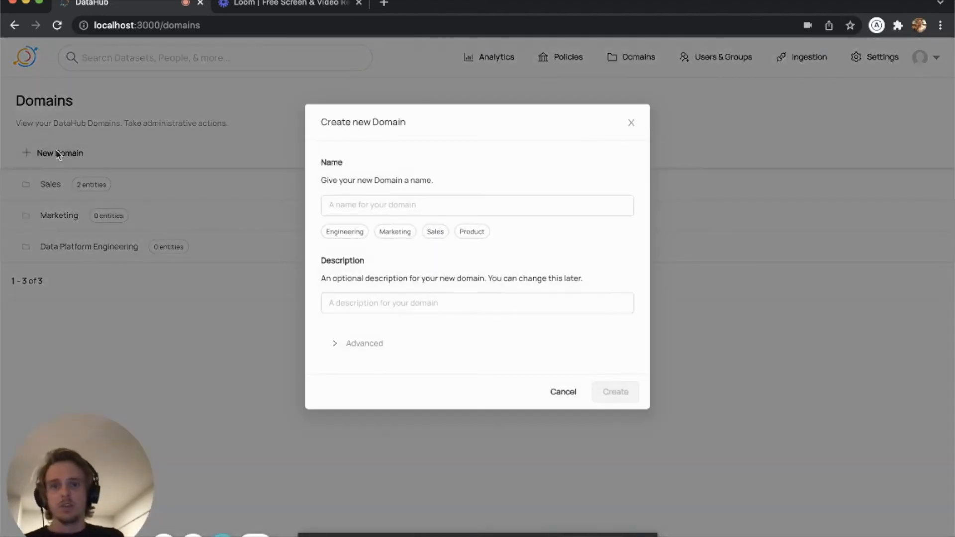
mouse_move(439, 152)
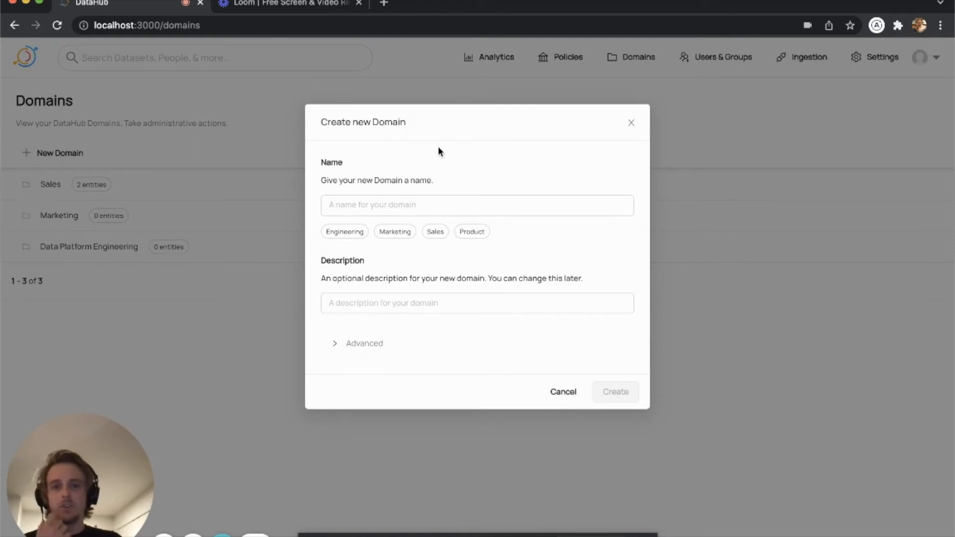
click(476, 204)
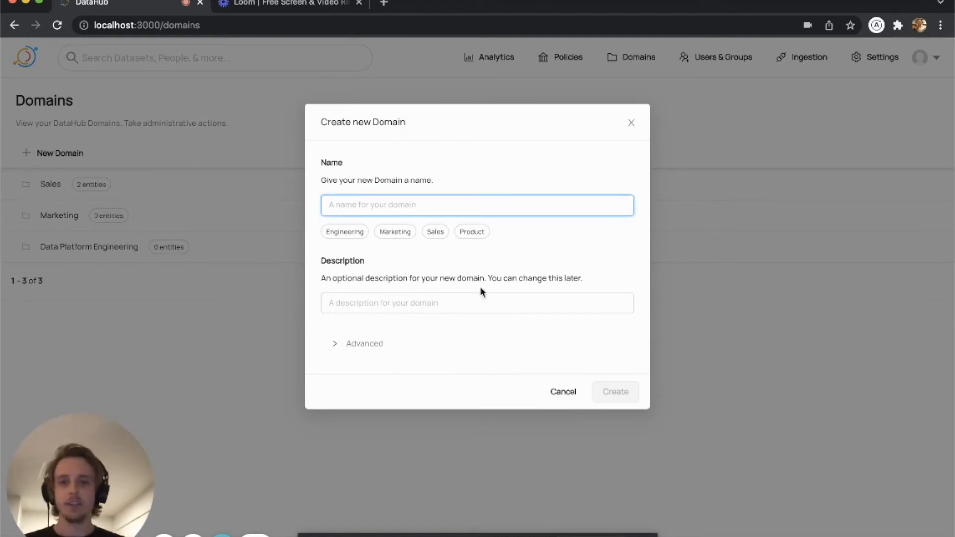
text(Product Engineer)
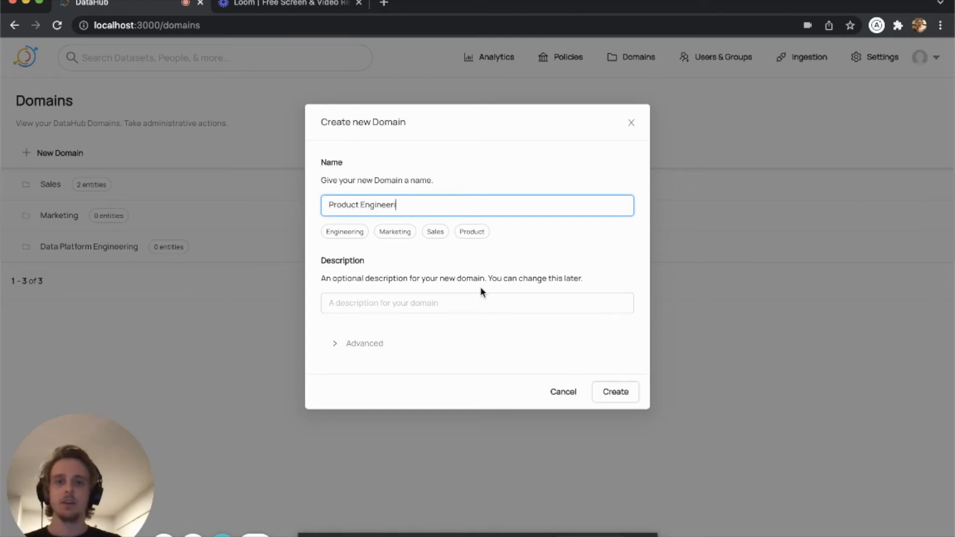
text(ing)
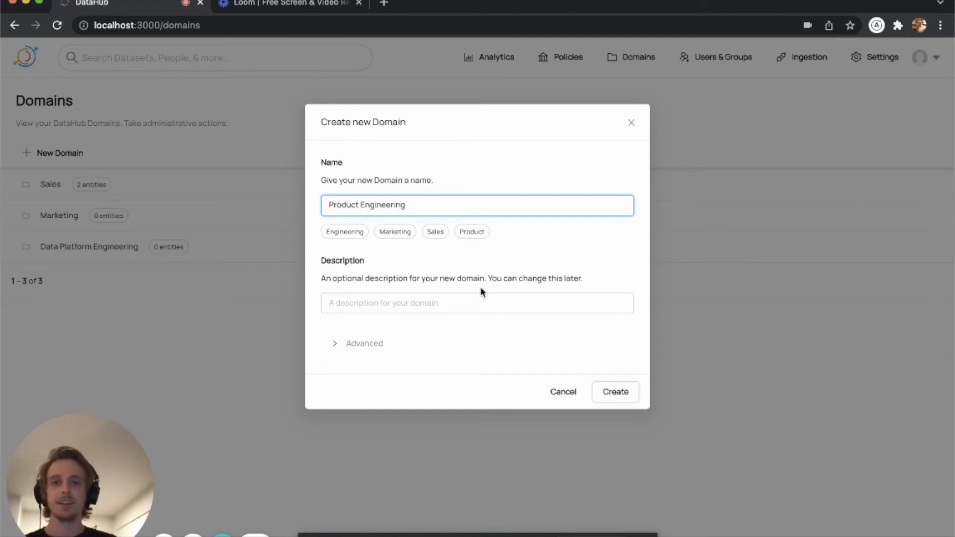
click(468, 303)
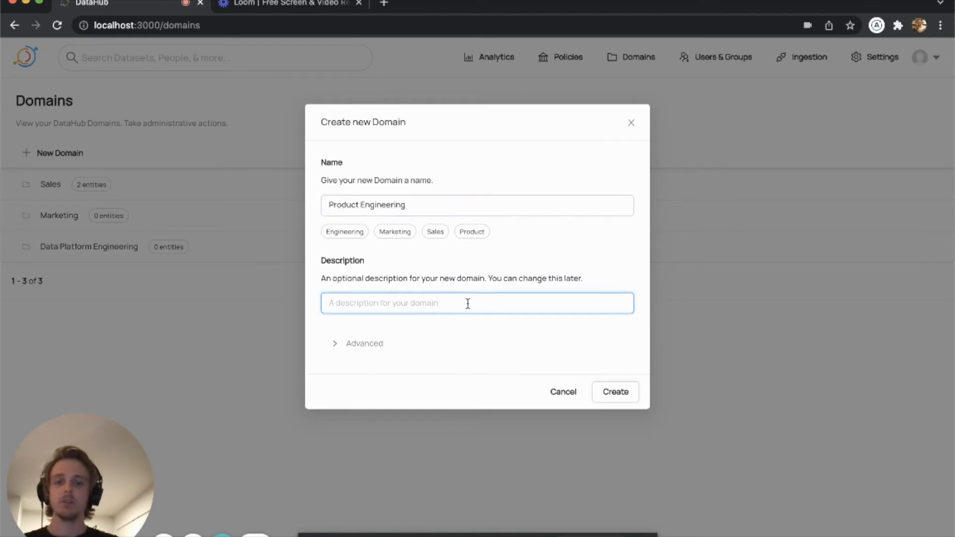
text(The product engin)
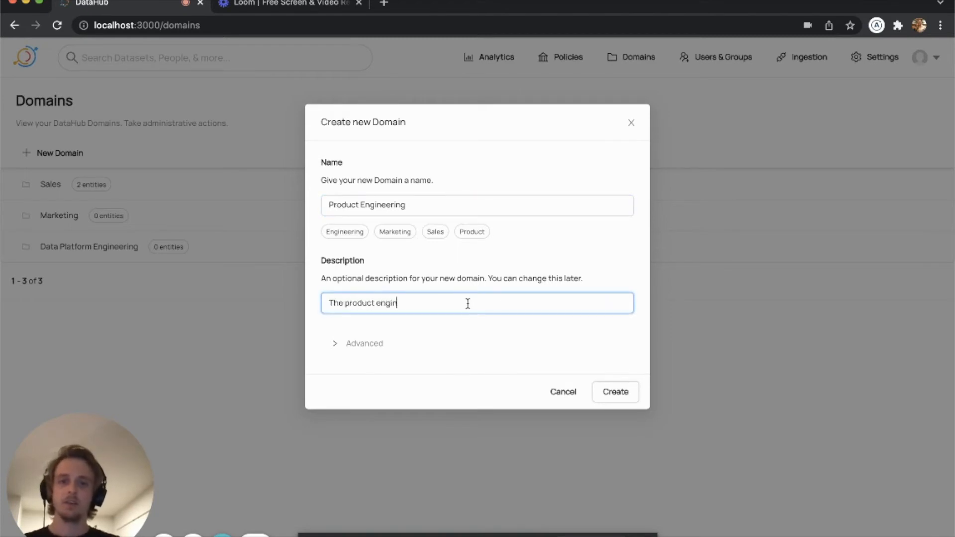
text(eering team's domain)
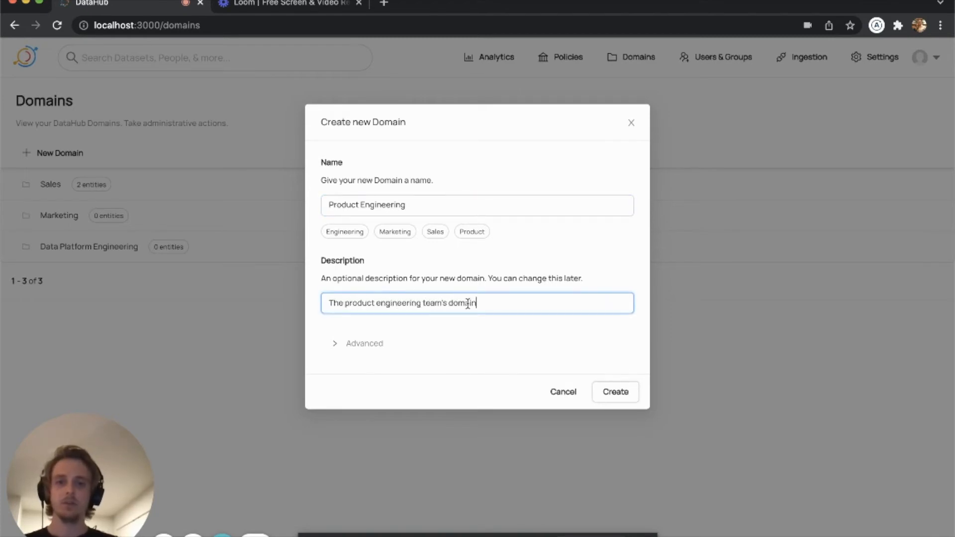
click(615, 391)
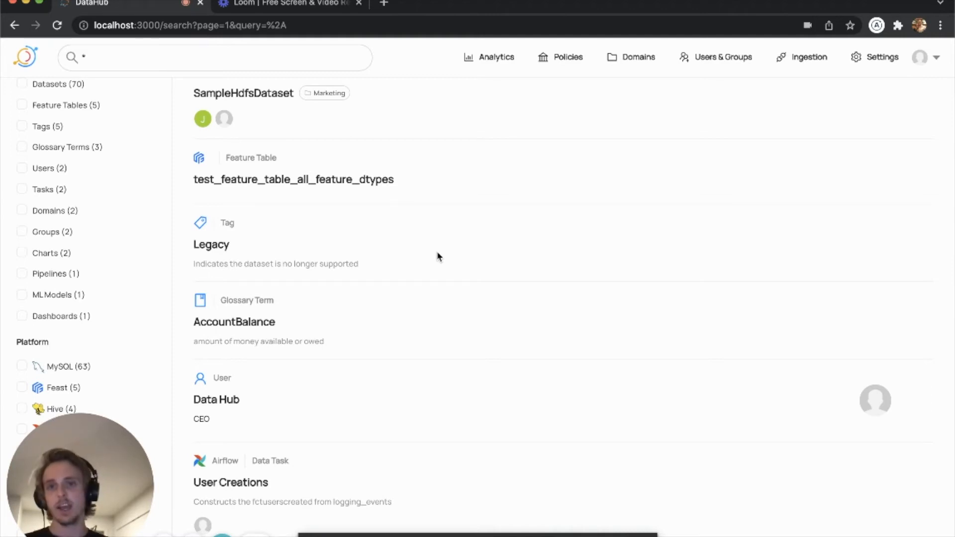
Open the User Creations task and search 'Produc' to pick its domain.
scroll(down, 3)
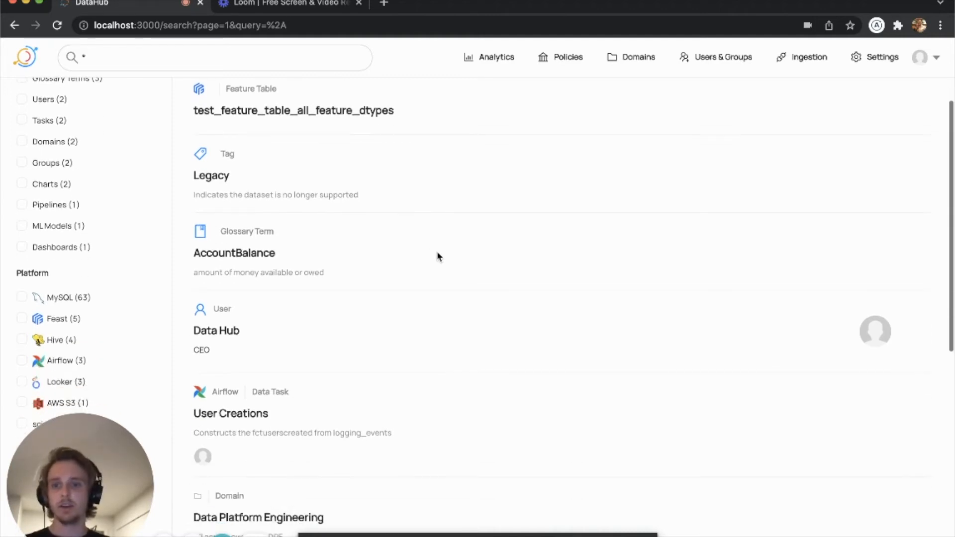
scroll(down, 3)
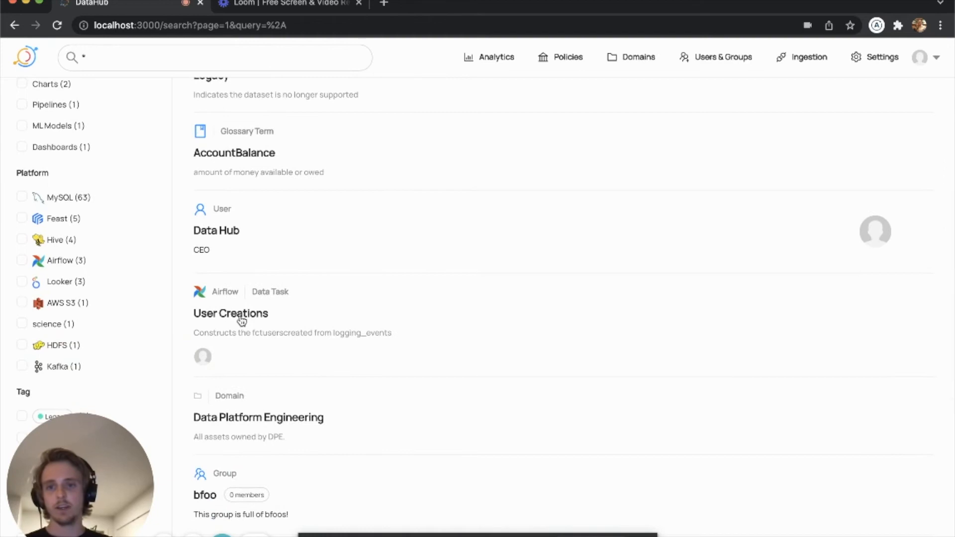
click(230, 313)
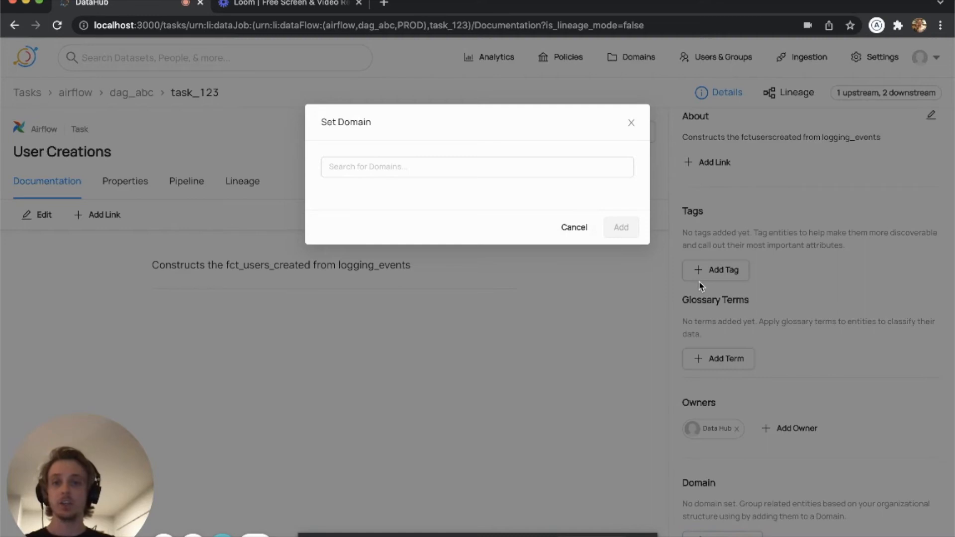
click(477, 167)
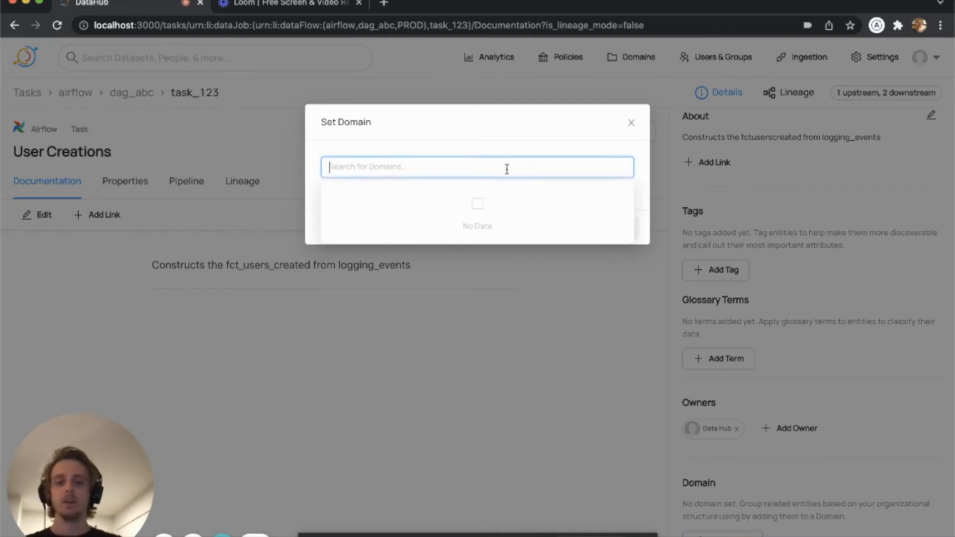
text(Produc)
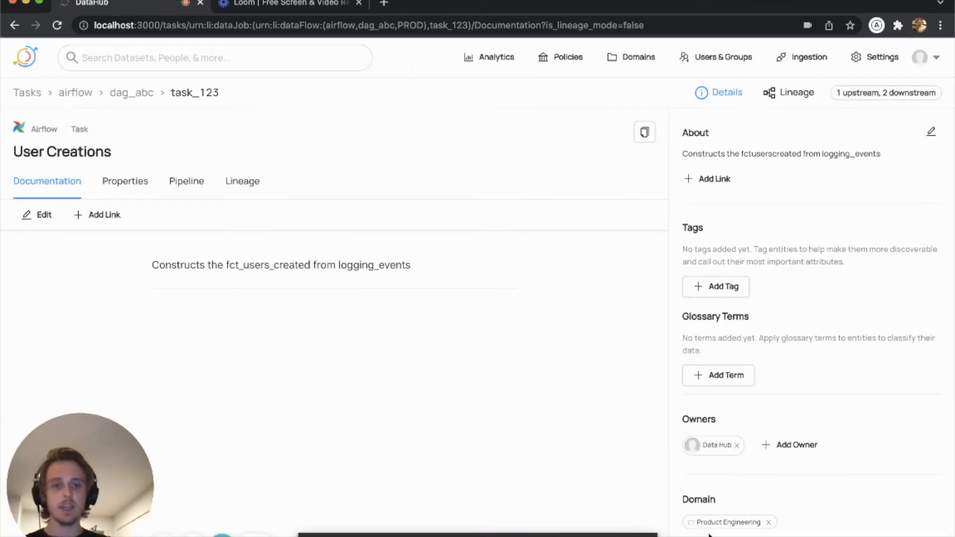
click(208, 58)
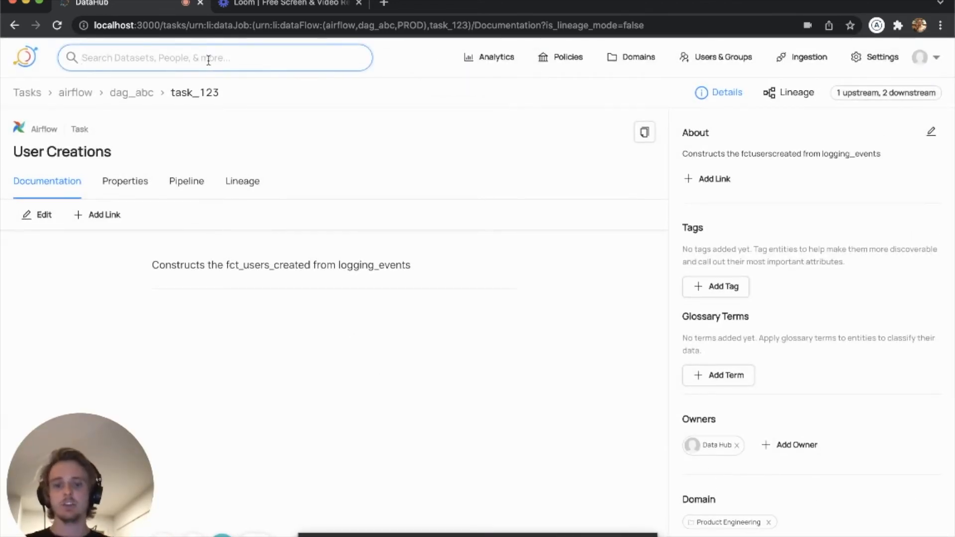
text(User)
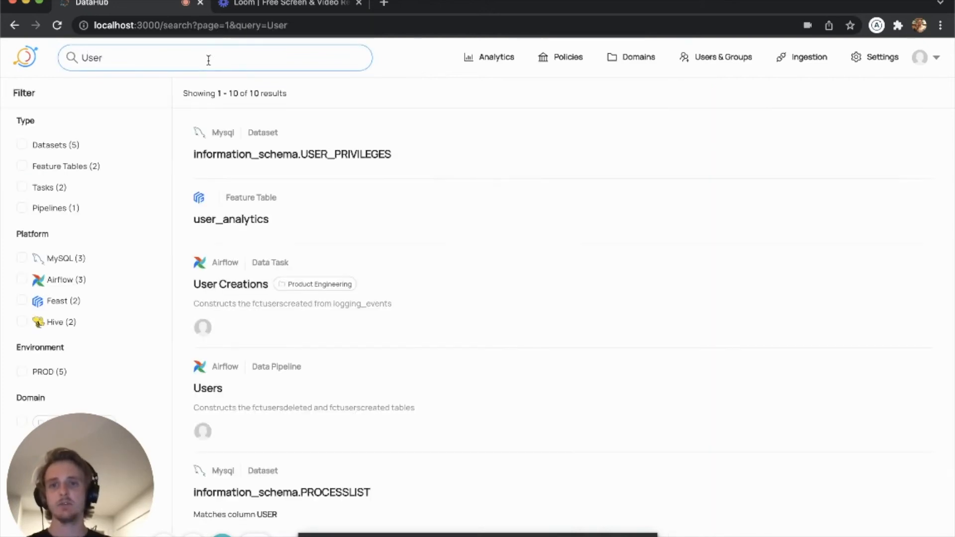
scroll(down, 3)
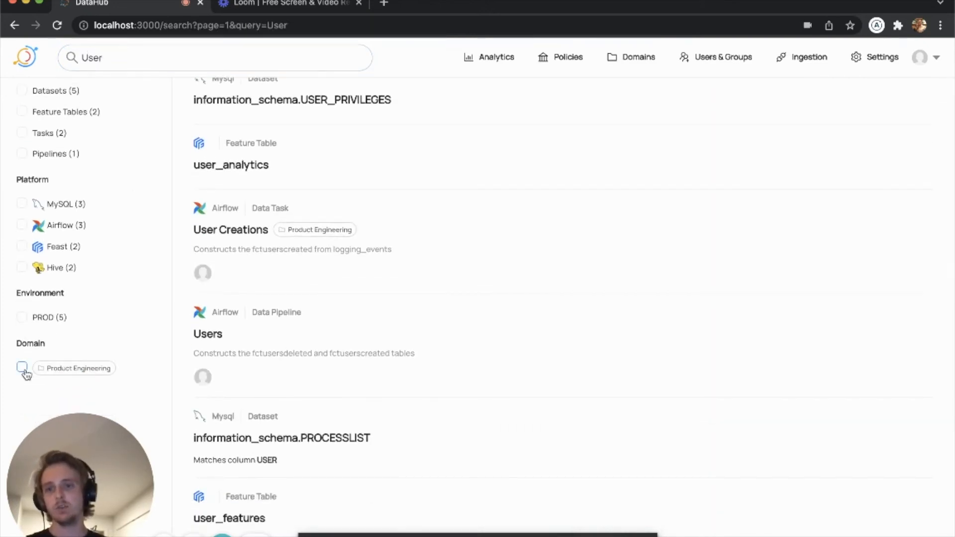
click(21, 368)
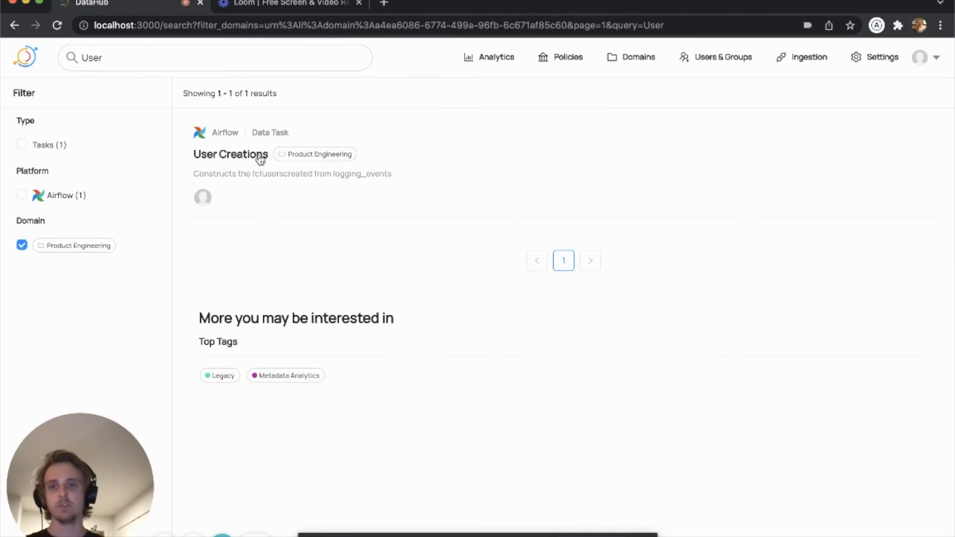
mouse_move(238, 160)
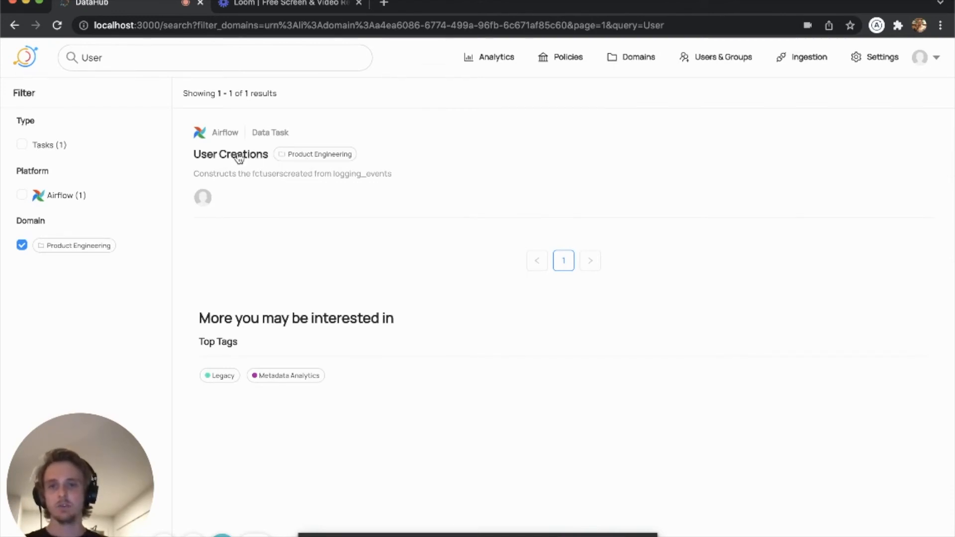
mouse_move(339, 163)
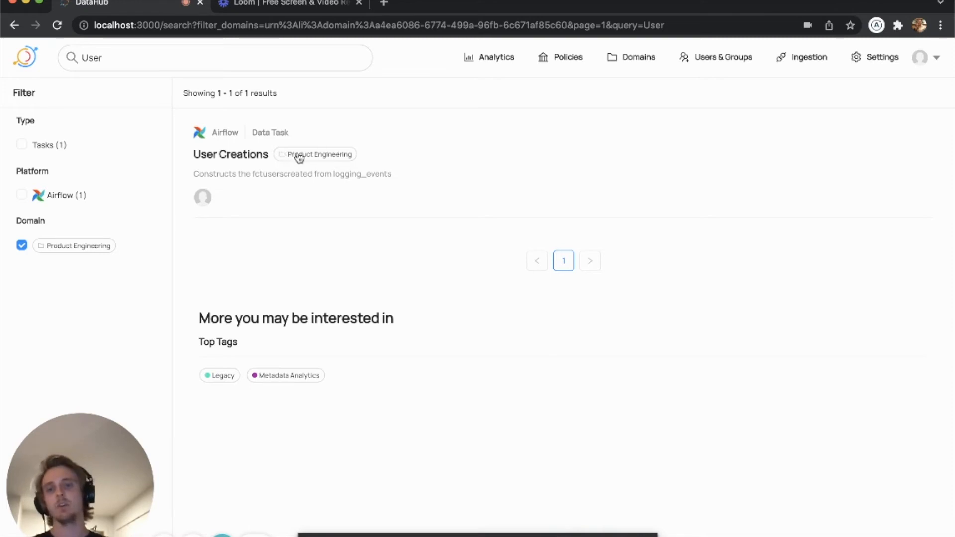
mouse_move(317, 162)
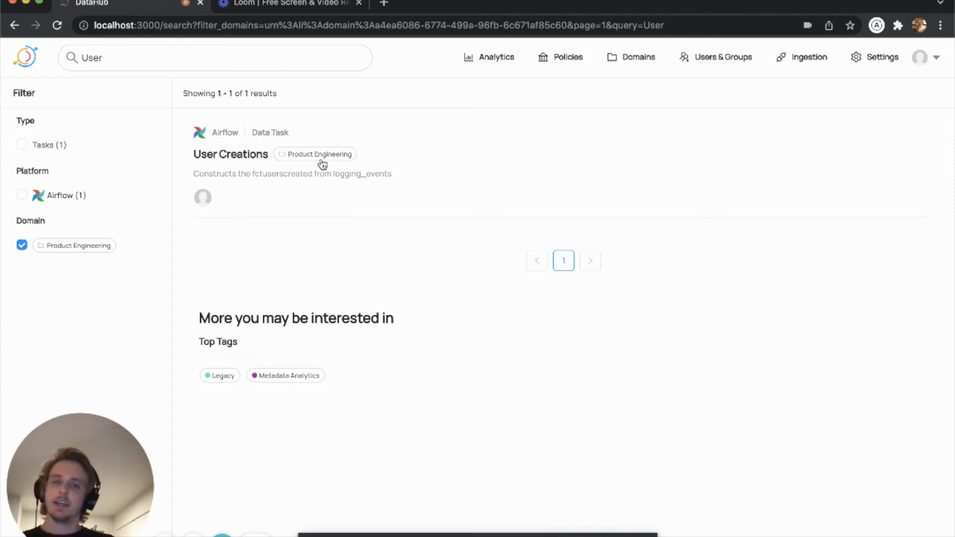
mouse_move(238, 78)
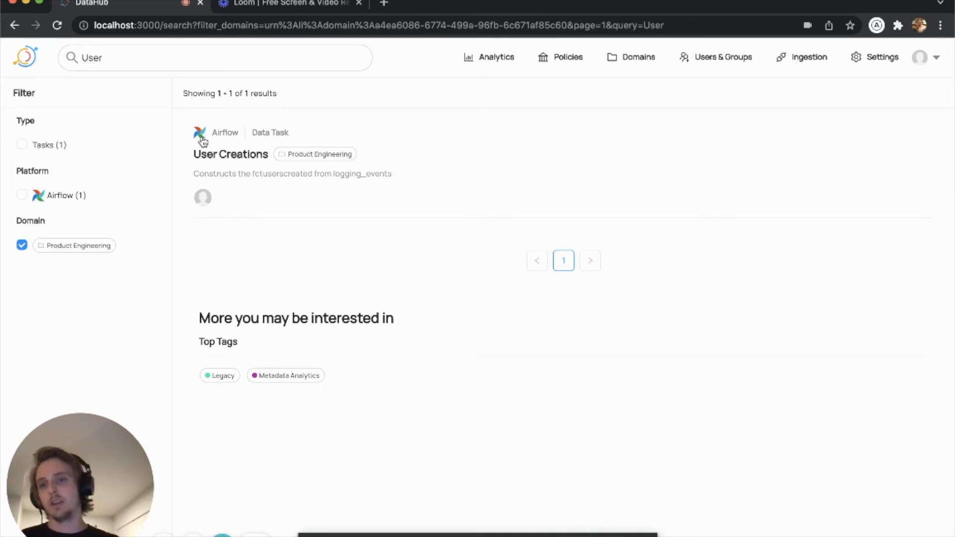
Open the Product Engineering domain and filter its entities by 'user'.
click(319, 154)
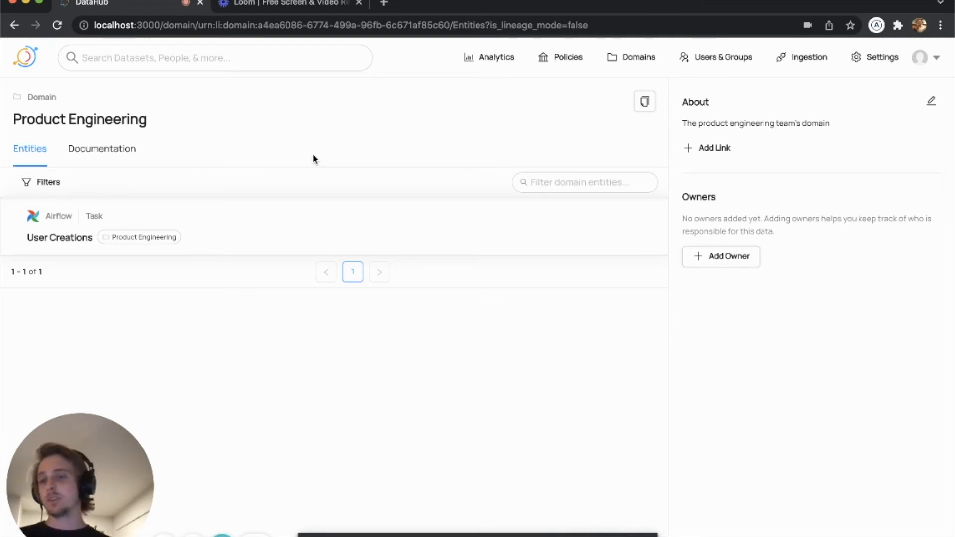
mouse_move(209, 192)
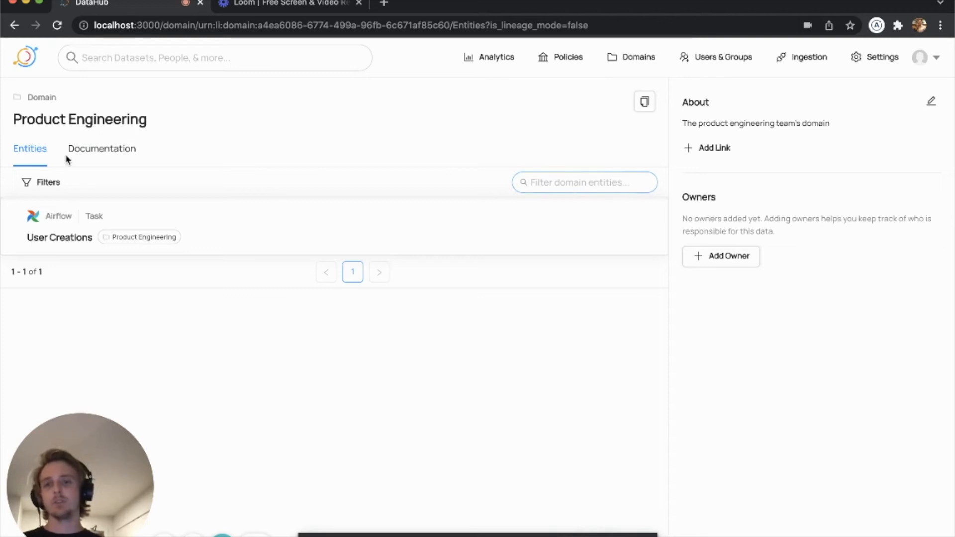
click(41, 183)
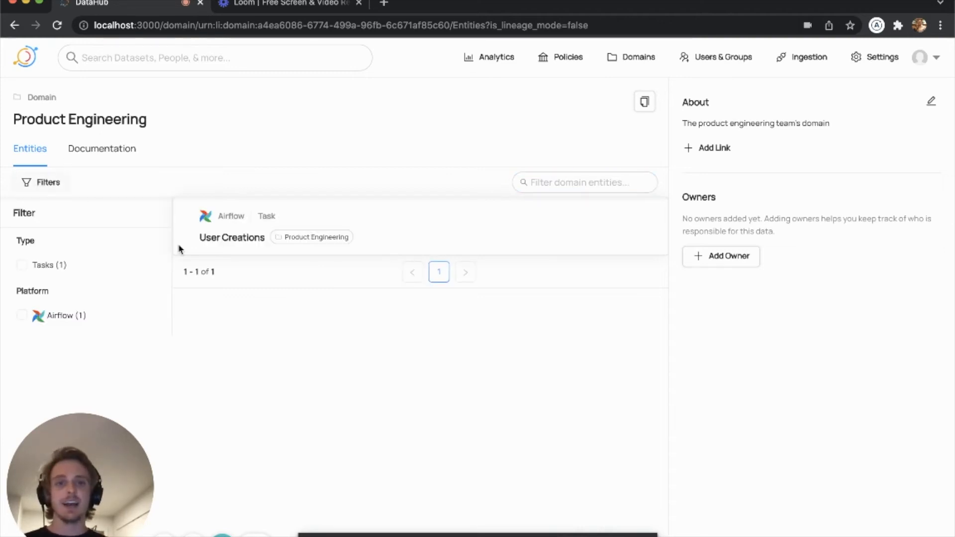
click(584, 182)
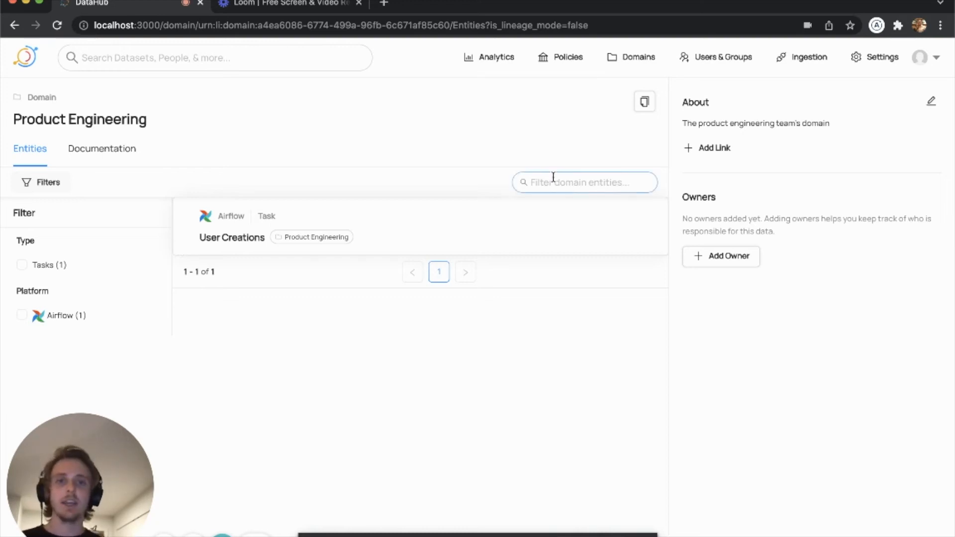
text(user)
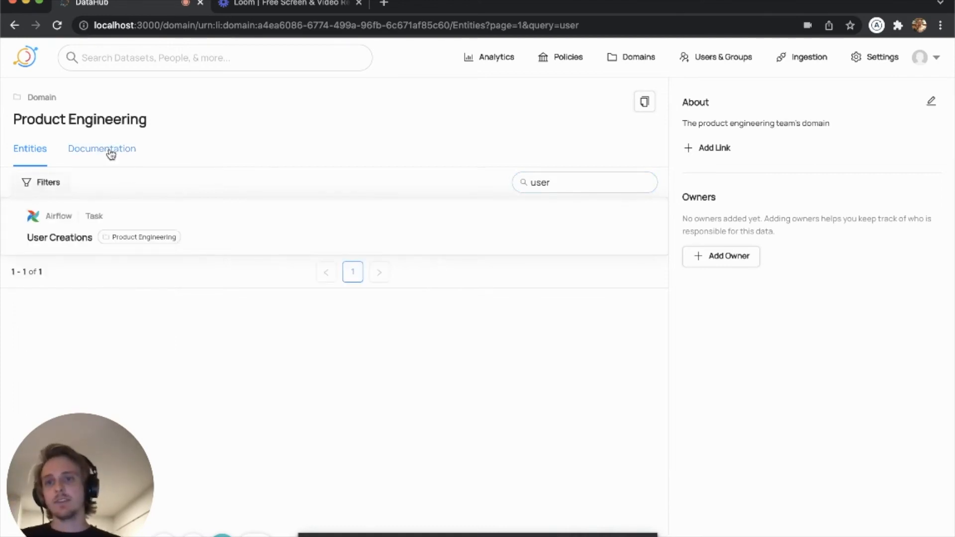
Show the Product Engineering Documentation tab and cancel out of edit mode.
click(102, 149)
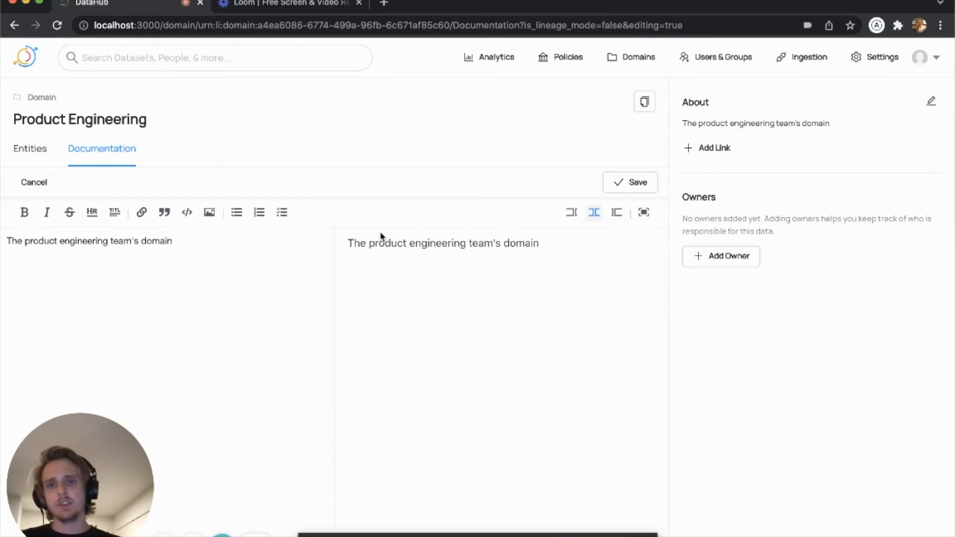
mouse_move(45, 192)
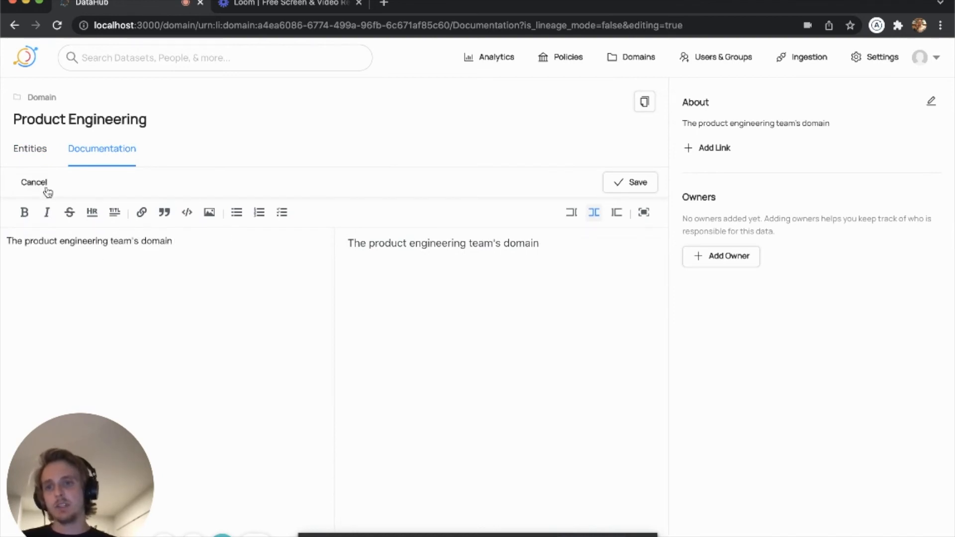
click(33, 182)
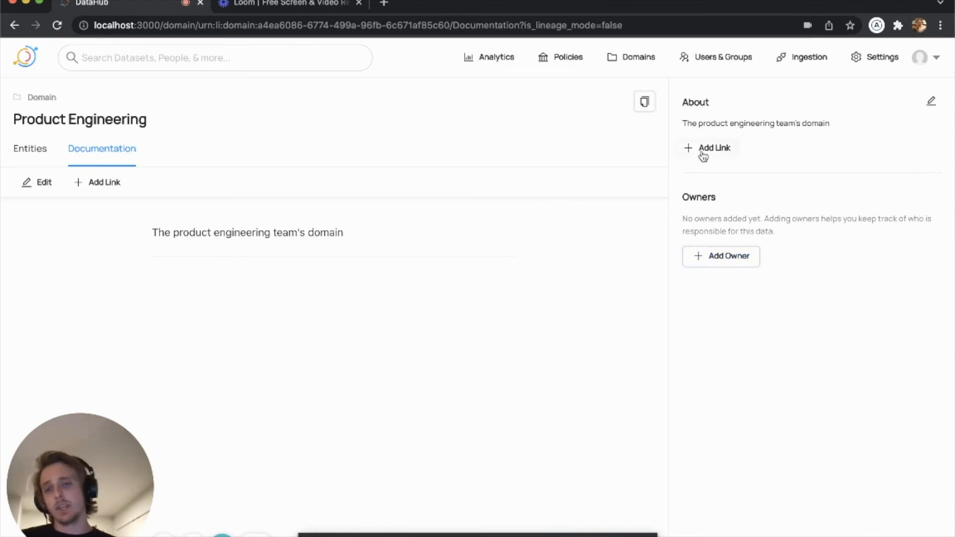
mouse_move(619, 196)
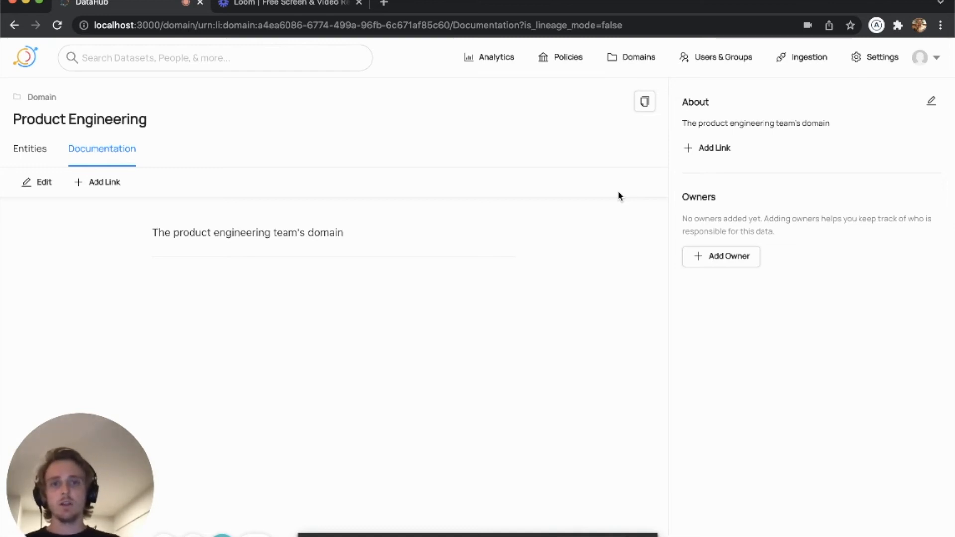
mouse_move(560, 93)
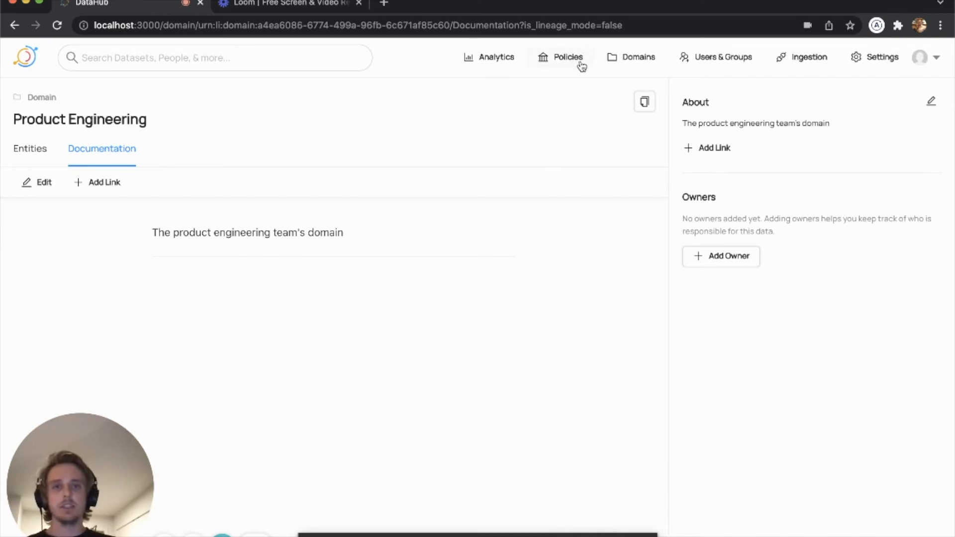
Start a new policy granting the Manage Domains privilege.
click(567, 56)
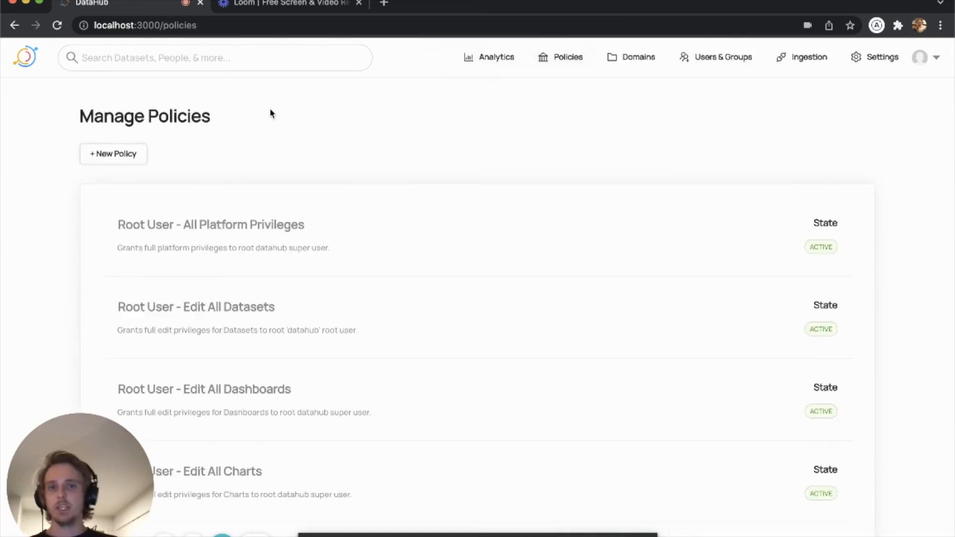
click(114, 153)
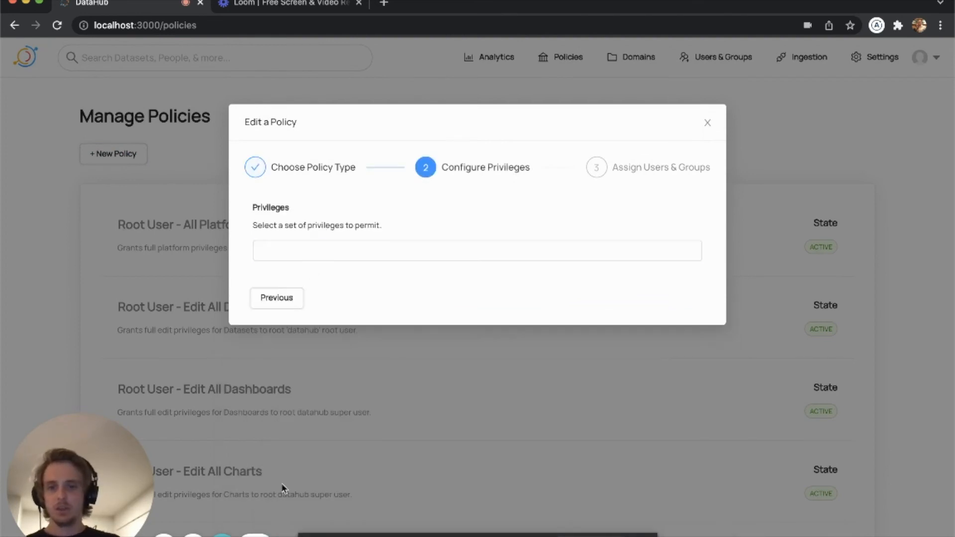
click(477, 247)
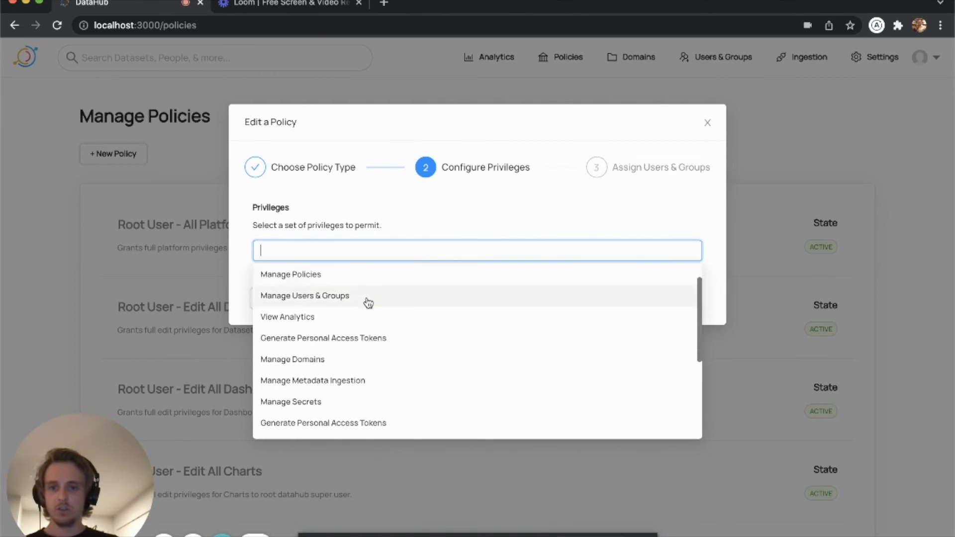
click(292, 360)
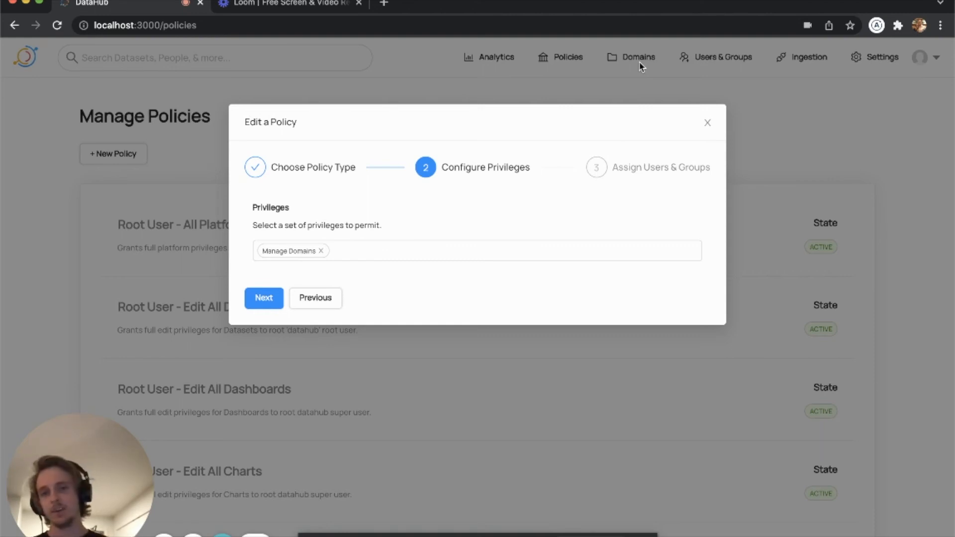
Switch the policy to Metadata type covering Datasets, then return to the home page.
click(315, 298)
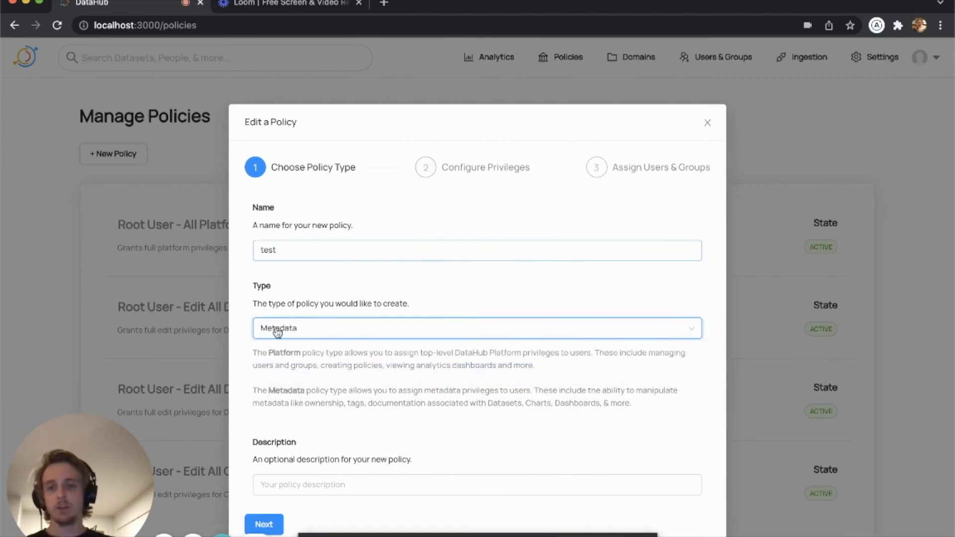
click(264, 524)
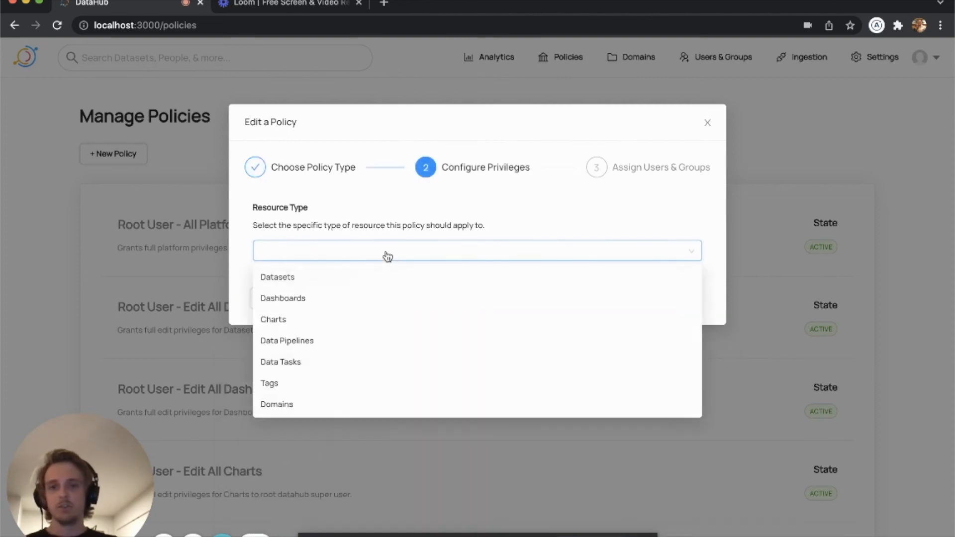
click(277, 277)
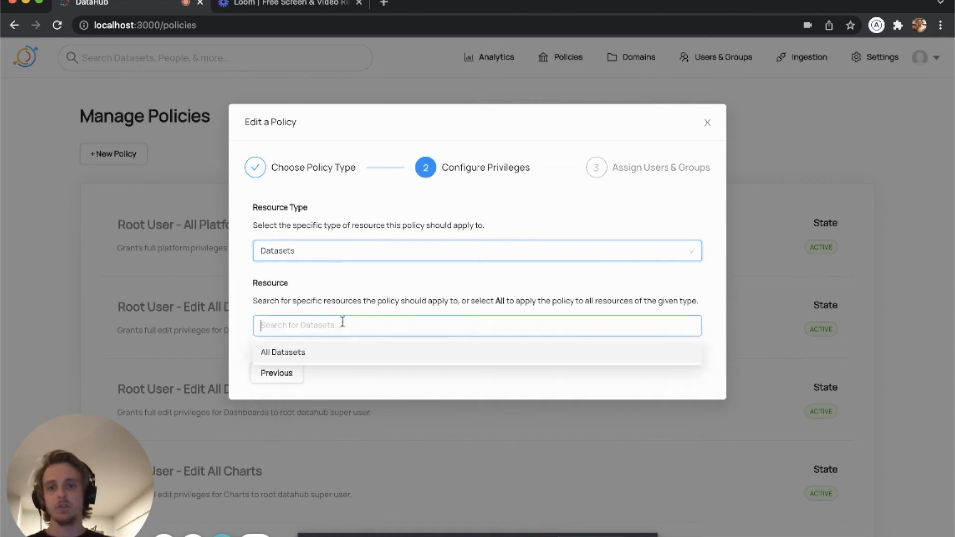
click(283, 352)
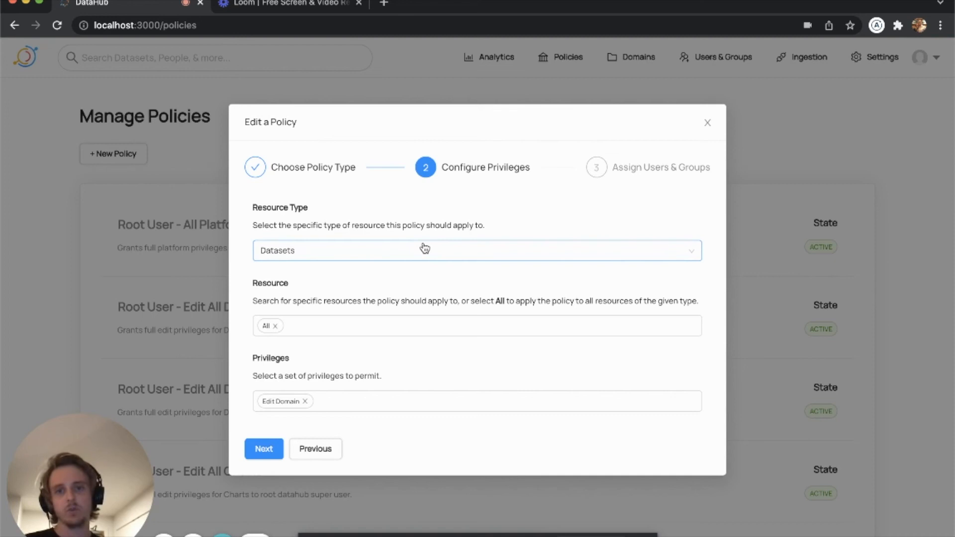
mouse_move(424, 248)
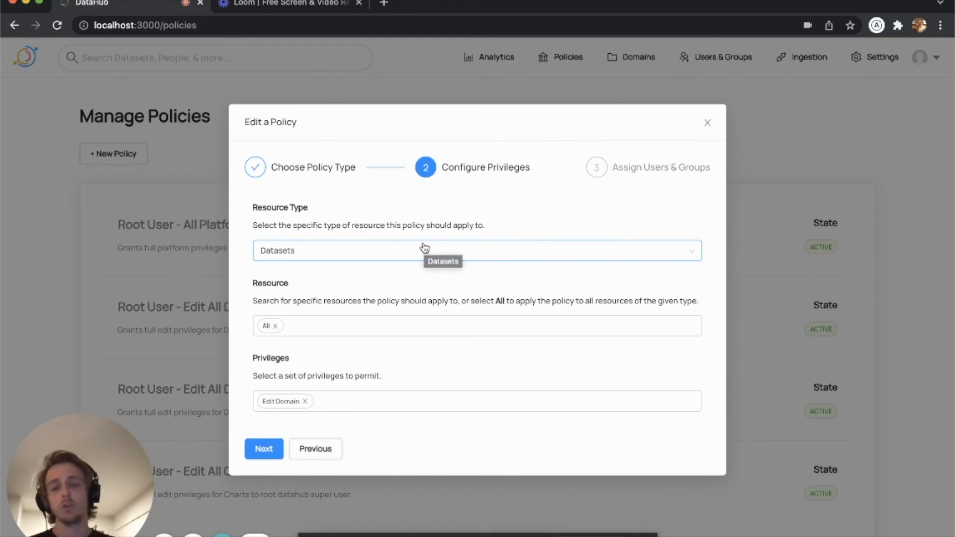
click(708, 123)
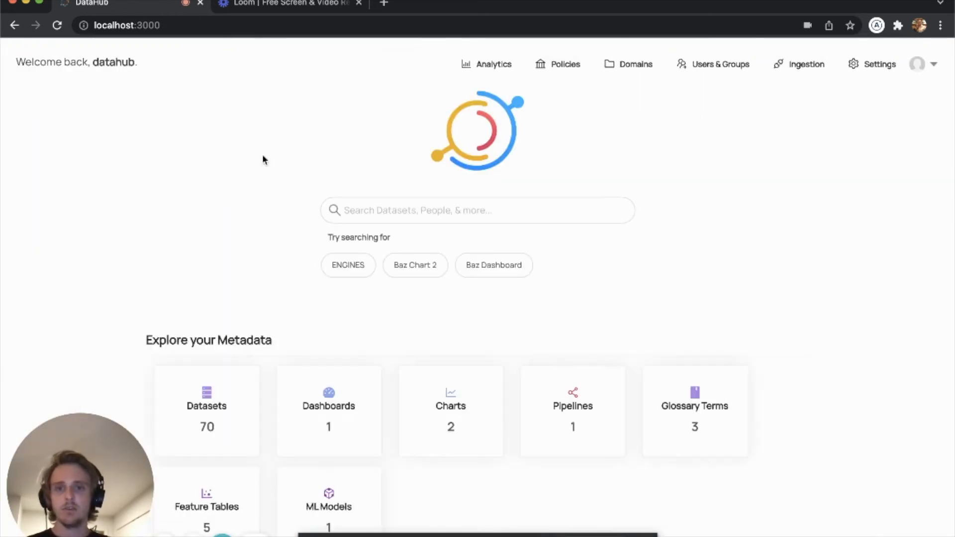
scroll(down, 3)
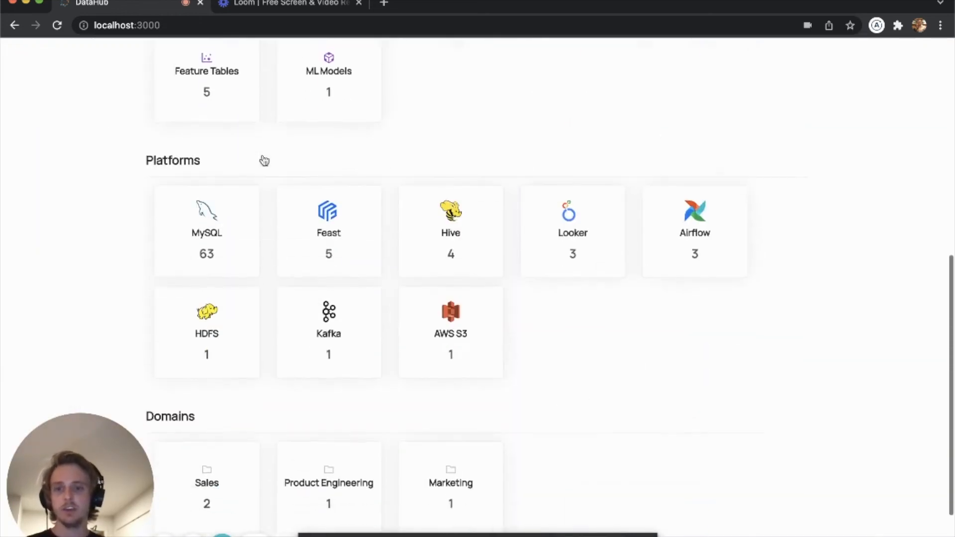
scroll(down, 3)
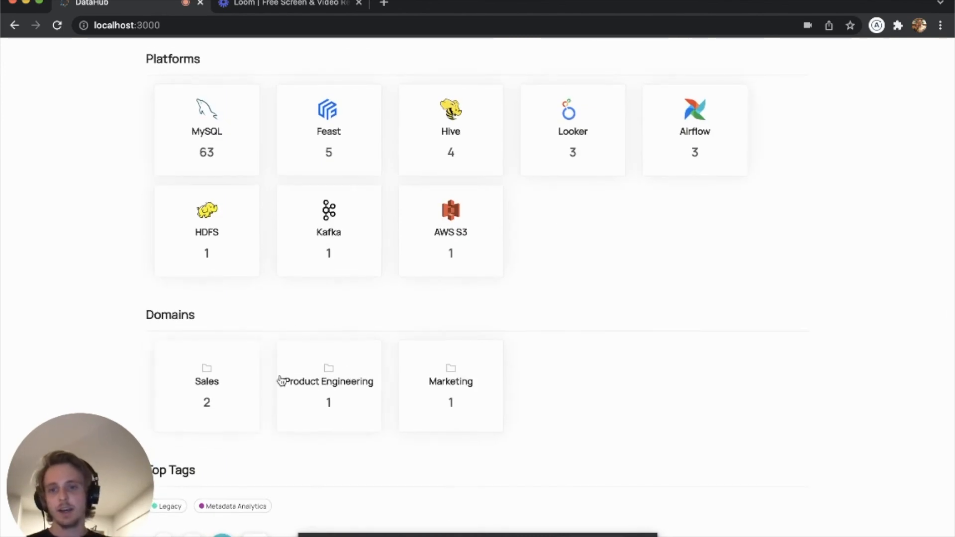
mouse_move(225, 376)
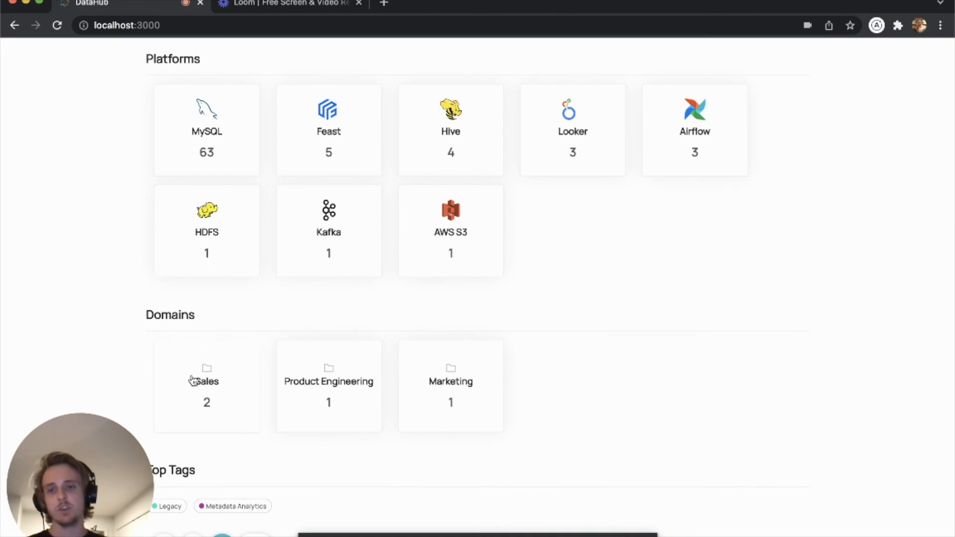
click(206, 381)
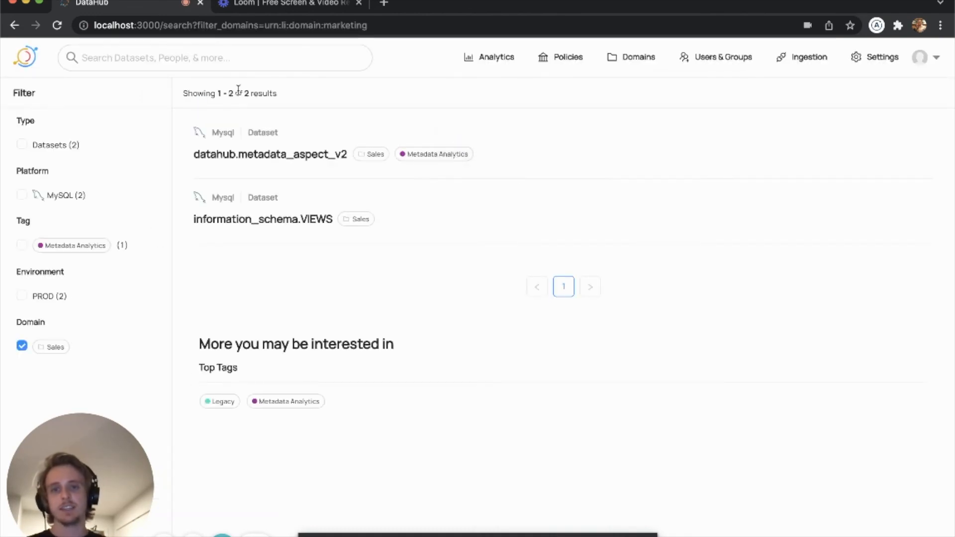
click(24, 56)
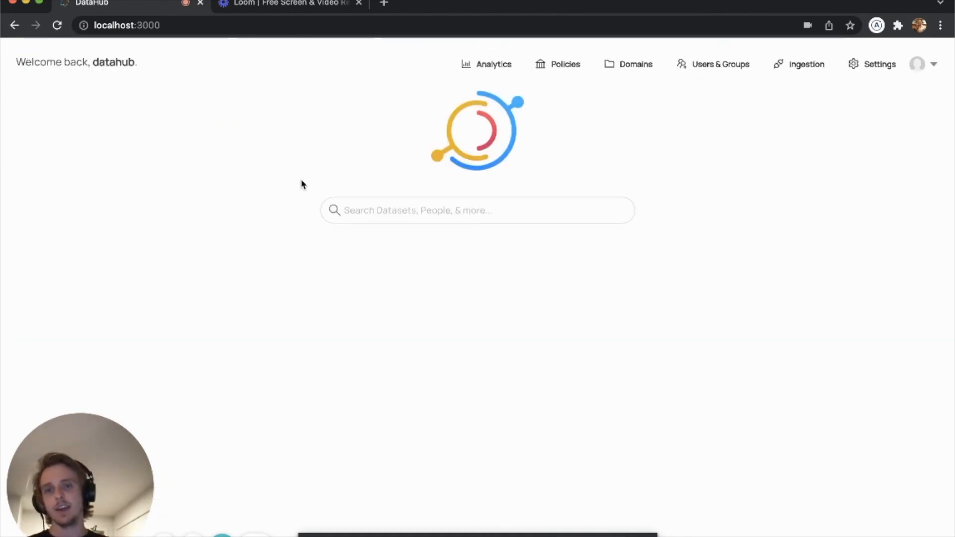
scroll(down, 3)
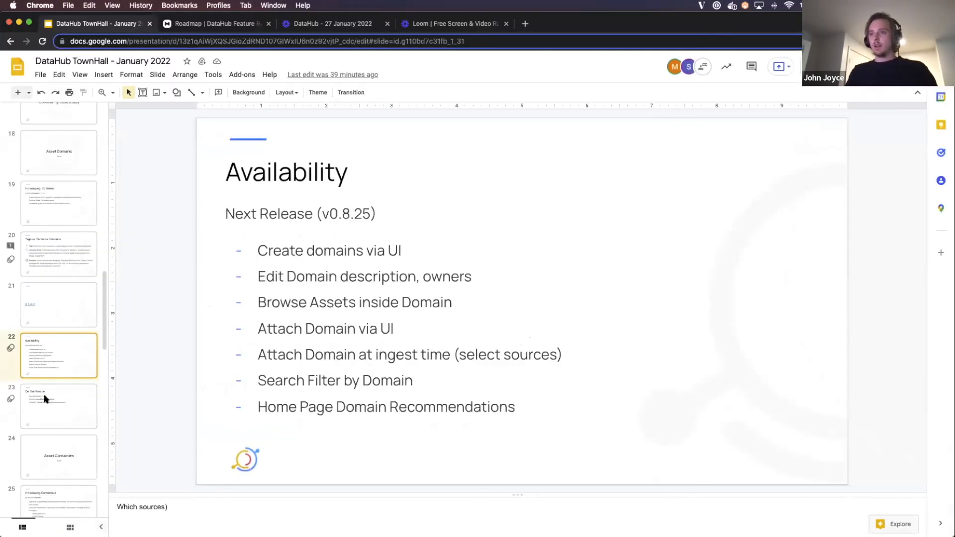
Select slide 23, On the Horizon, in the filmstrip.
click(59, 406)
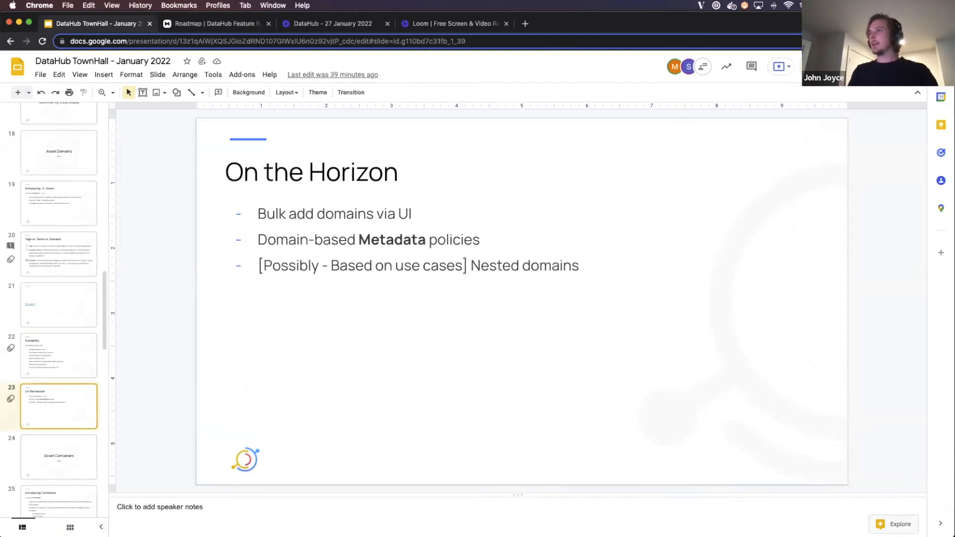